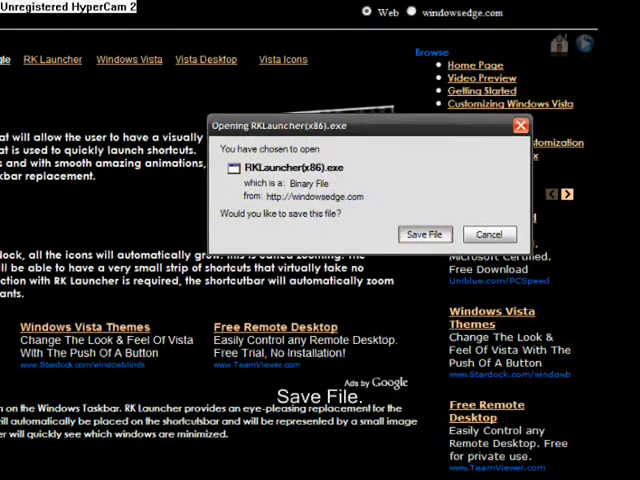
Save RKLauncher(x86).exe to the computer from Firefox's download dialog.
click(424, 234)
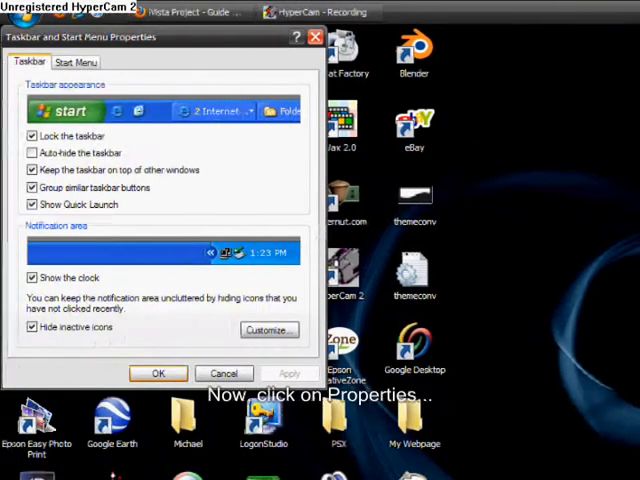
Enable 'Auto-hide the taskbar' in Taskbar and Start Menu Properties and confirm.
click(32, 152)
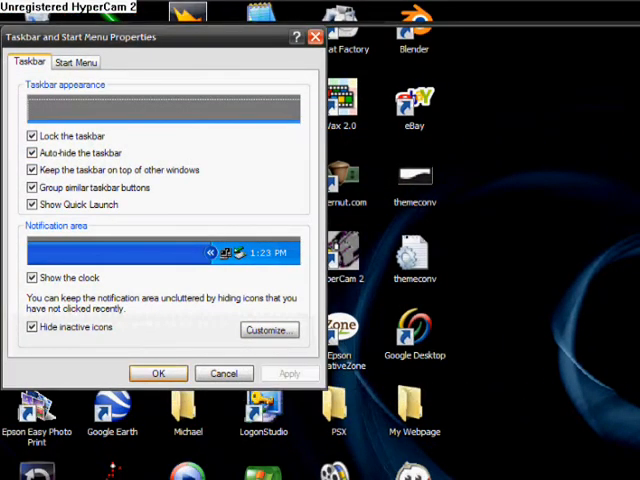
click(157, 373)
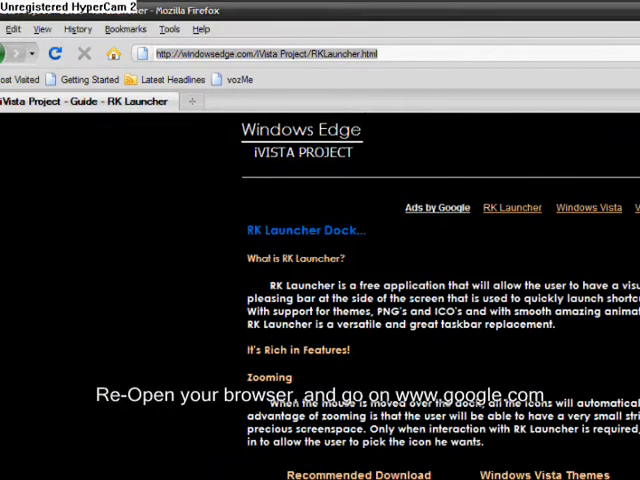
Go to google.ca and switch to Google Images.
text(google.co)
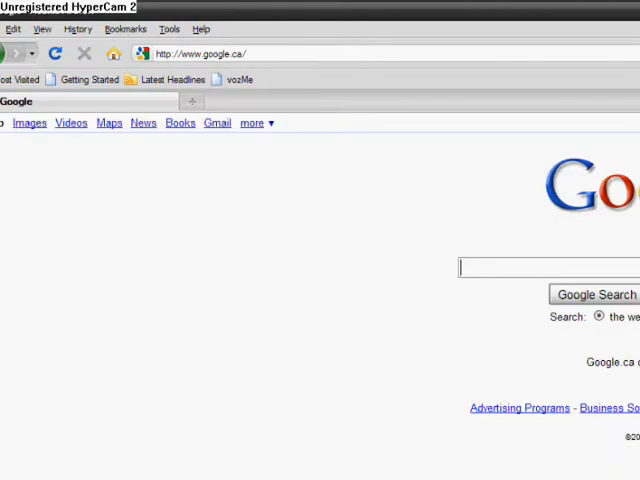
click(29, 122)
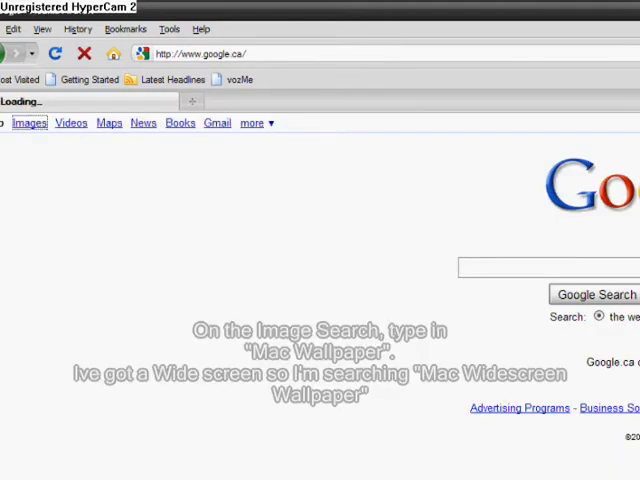
click(28, 122)
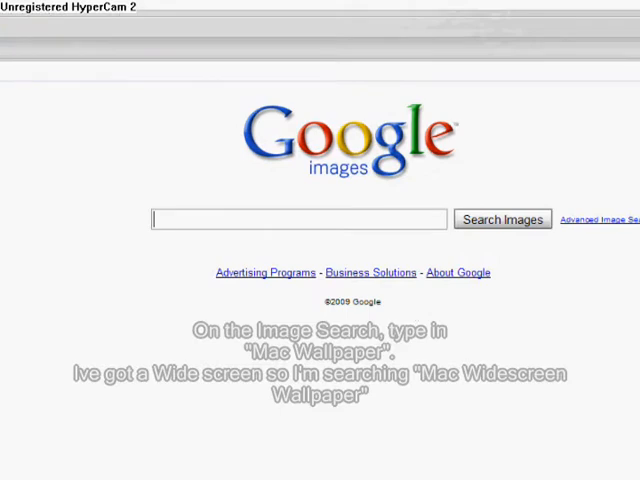
Search 'mac widescreen wallpaper' and open the pink aurora Widescreen Wallpaper result.
text(mac wid)
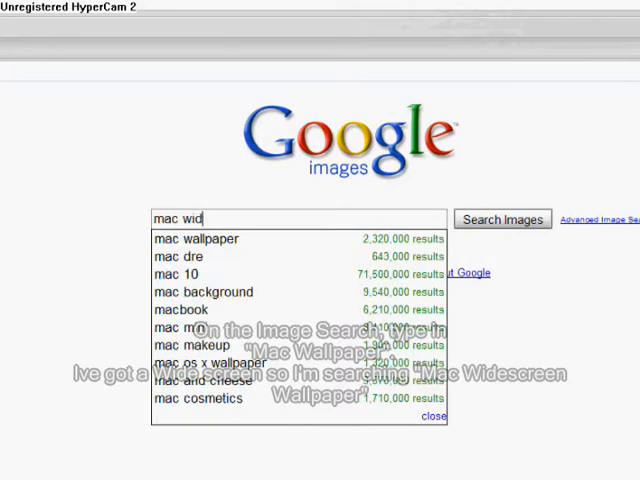
text(escreen wallpaper)
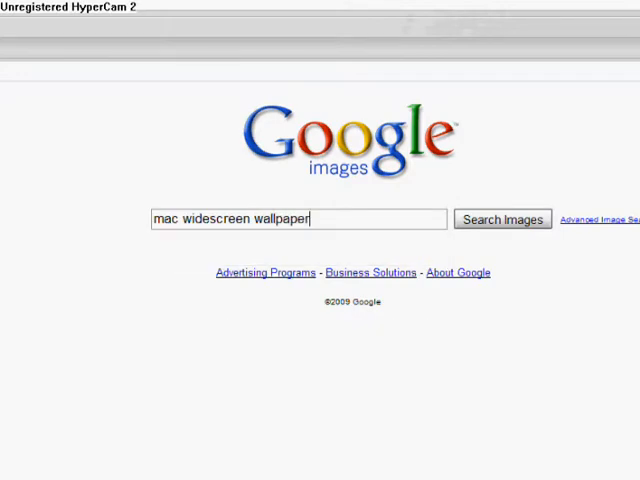
click(502, 219)
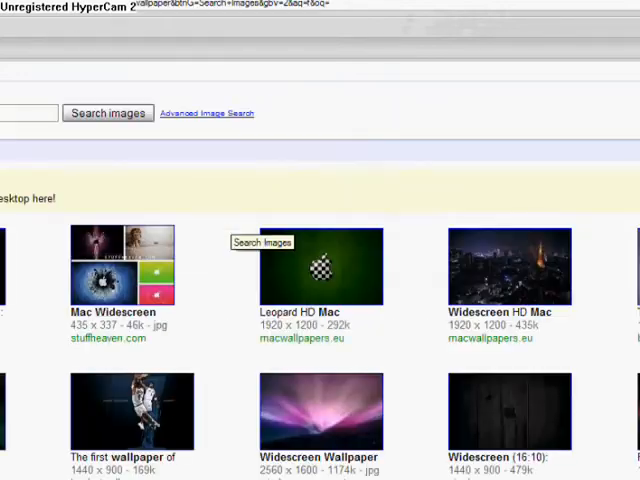
scroll(down, 3)
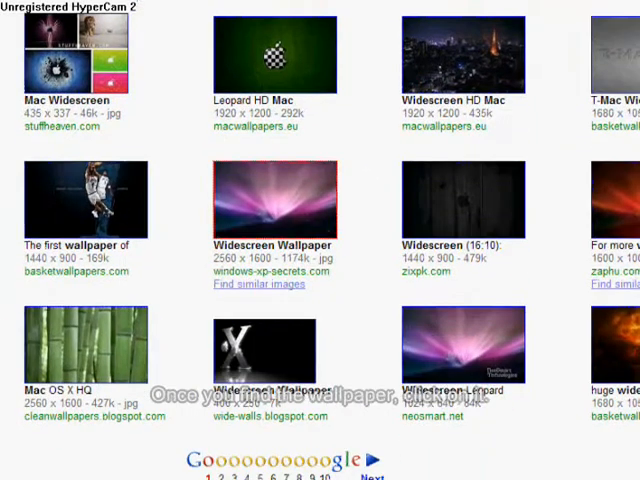
click(278, 198)
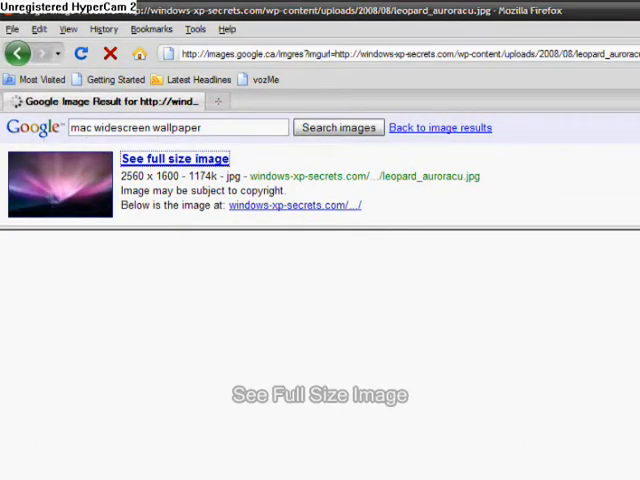
Open the pink aurora wallpaper at full size and set it as the desktop background.
click(174, 158)
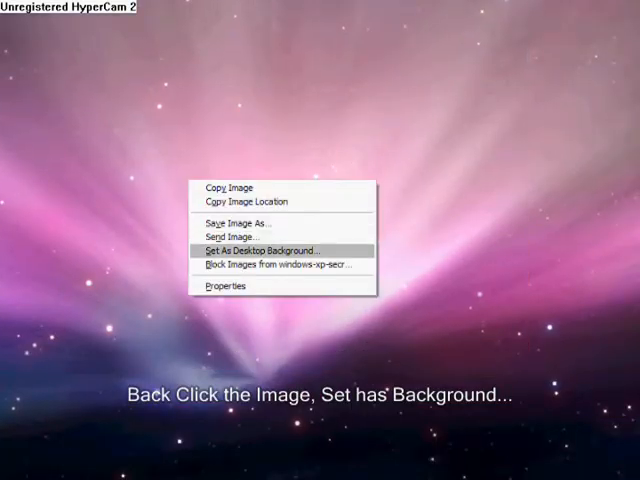
click(264, 249)
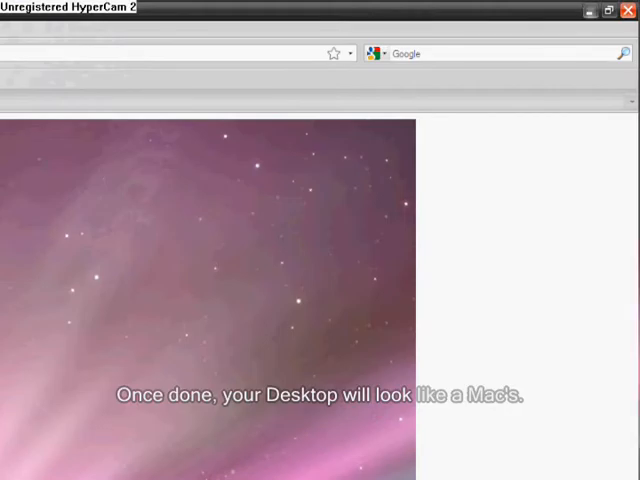
Close Firefox and turn off Show Desktop Icons on the desktop.
click(625, 11)
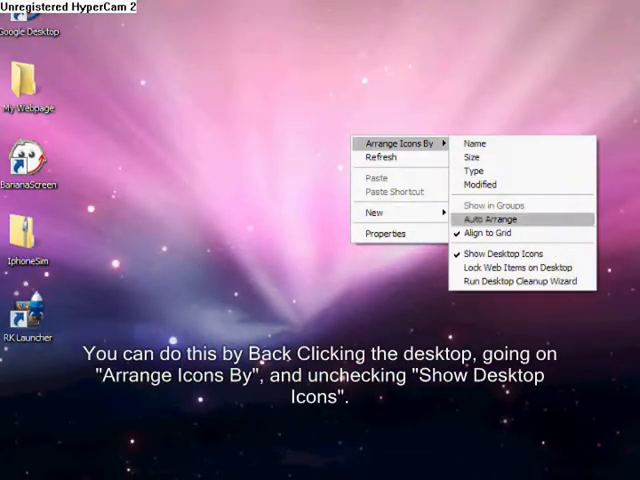
click(504, 253)
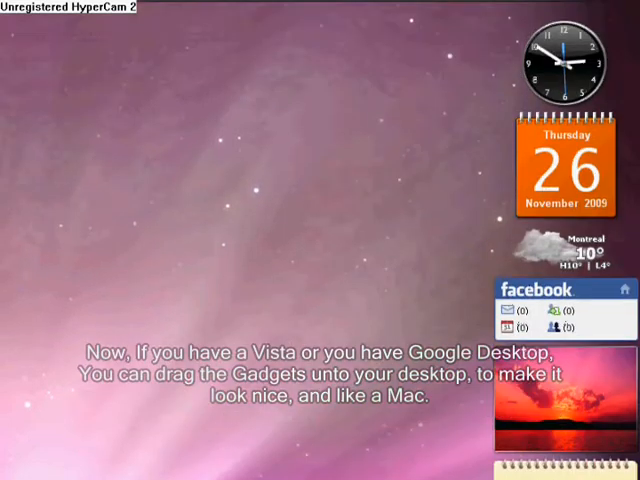
Drag the analog clock gadget from the Google Desktop sidebar onto the desktop.
drag(567, 60, 178, 125)
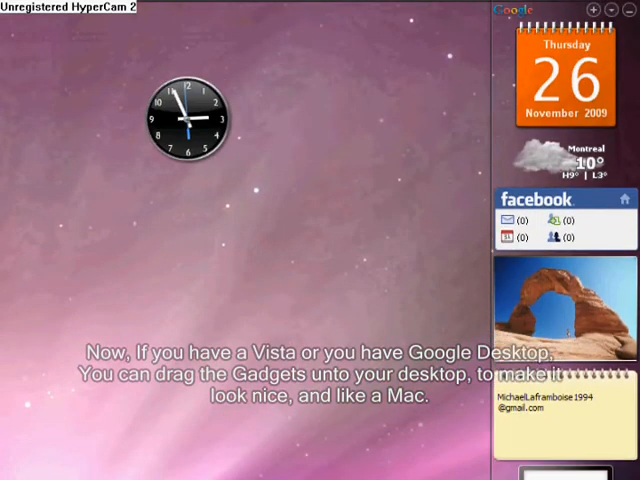